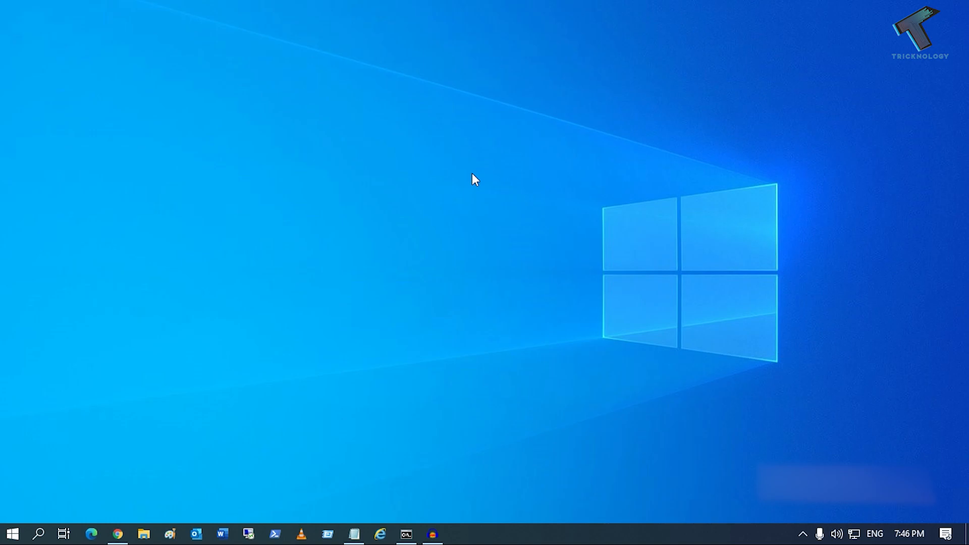
mouse_move(14, 533)
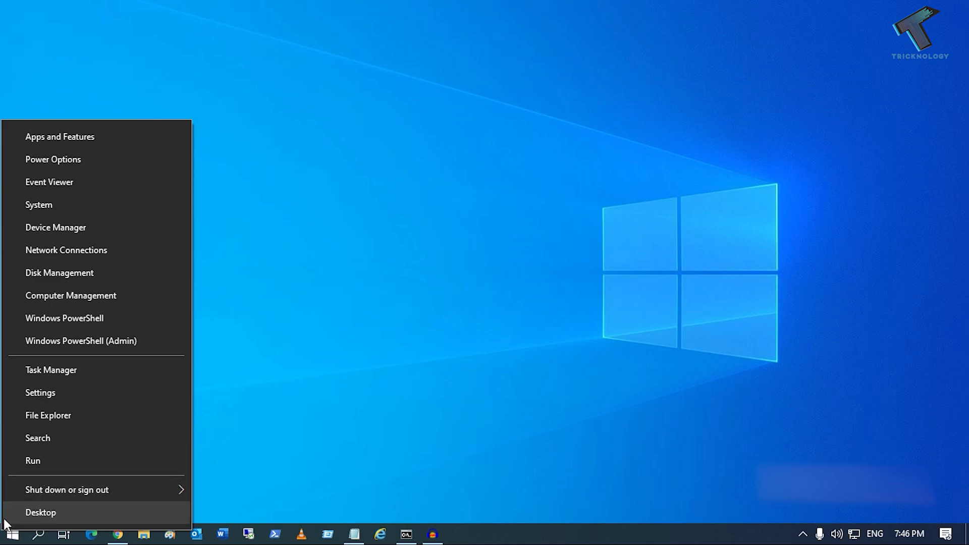
Turn Game Mode off under Settings > Gaming, then close Settings
left_click(40, 393)
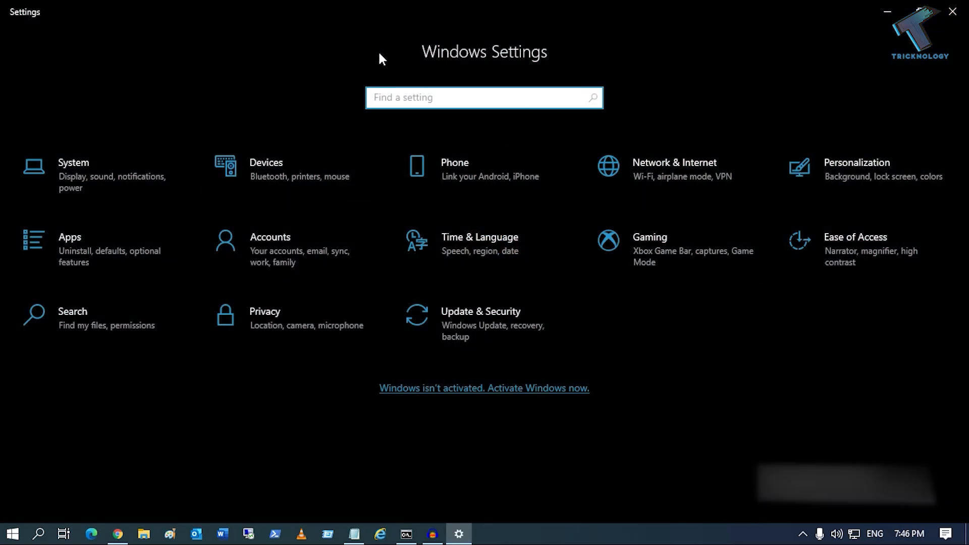
mouse_move(679, 262)
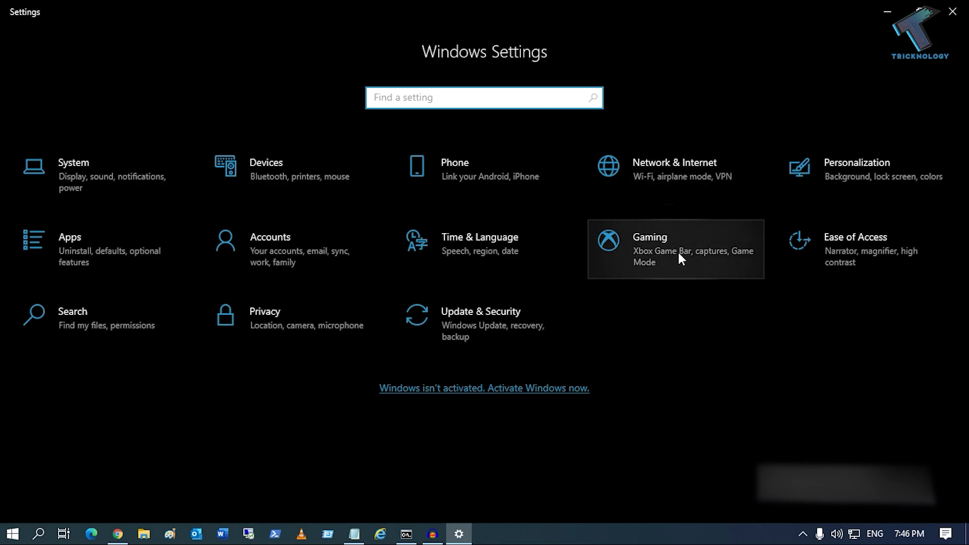
left_click(679, 257)
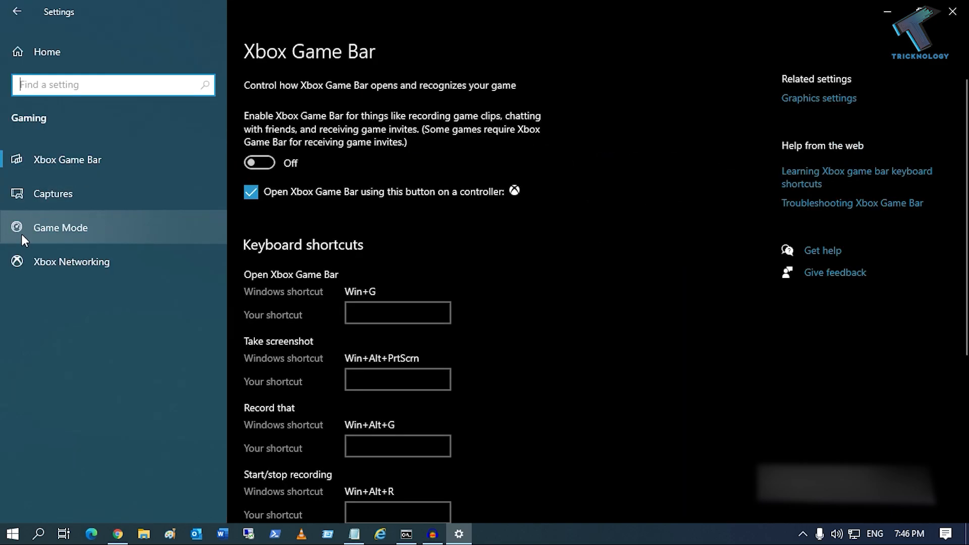
left_click(60, 227)
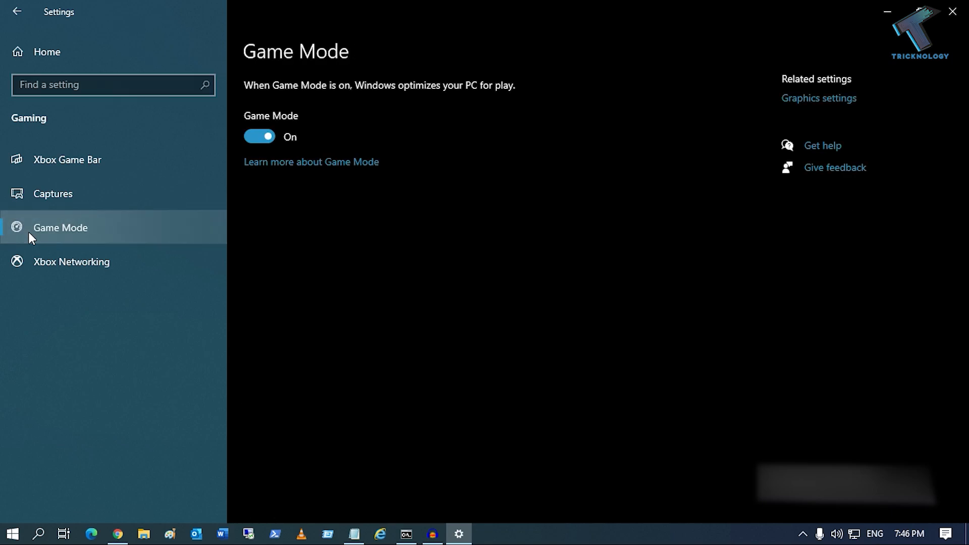
left_click(261, 137)
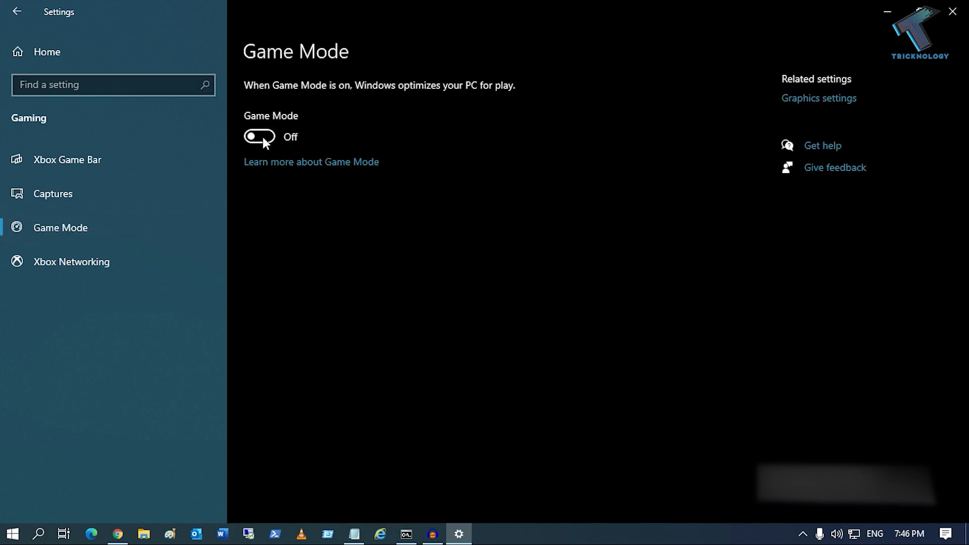
mouse_move(234, 165)
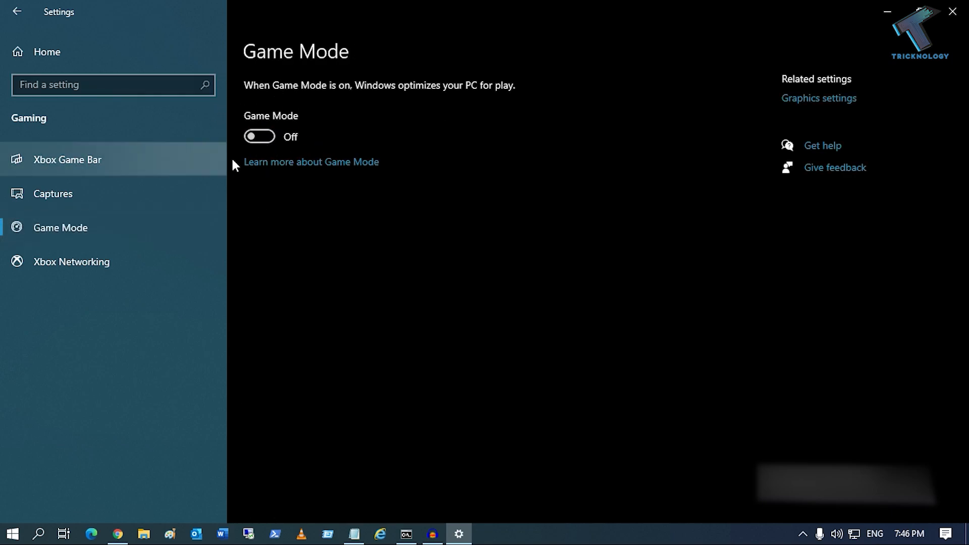
left_click(952, 11)
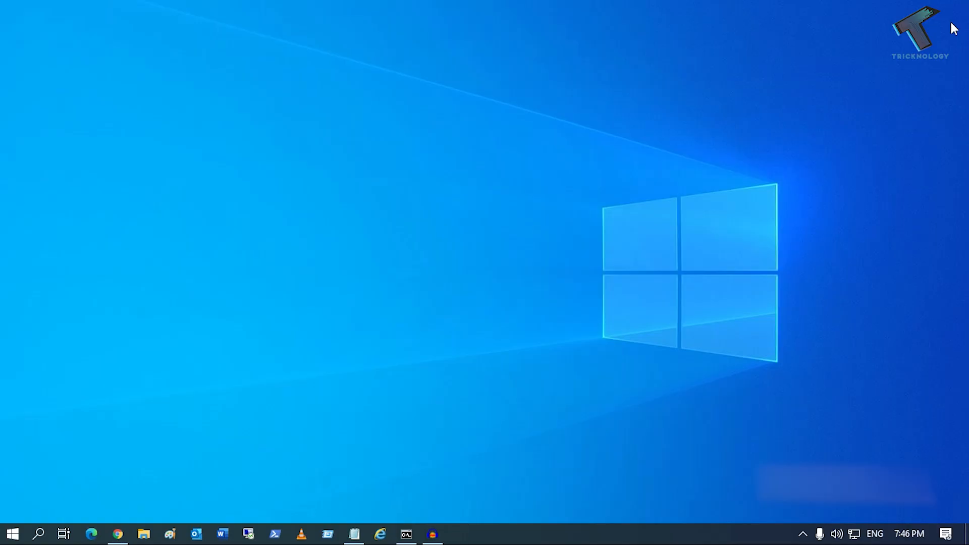
Start a Windows taskbar search to look up regedit
left_click(40, 533)
type("REGEDIT")
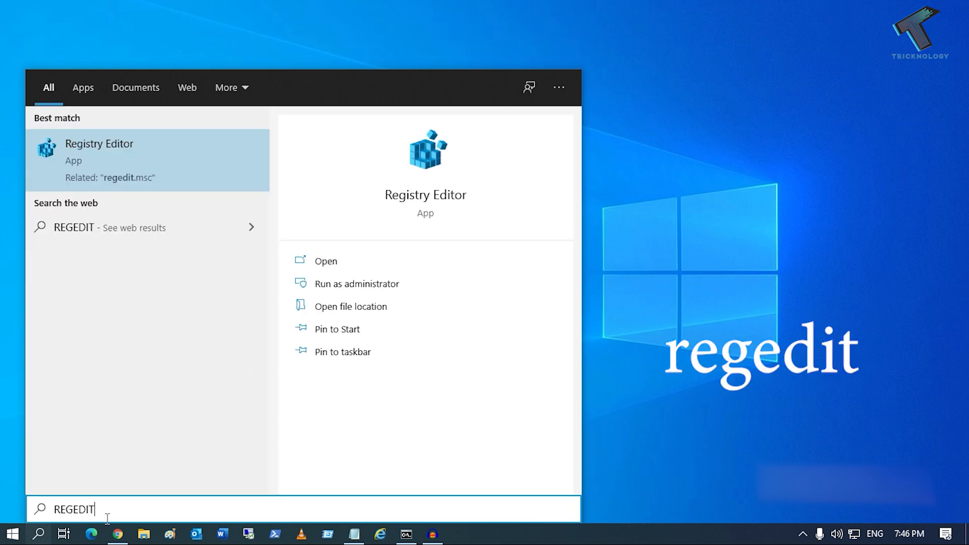
mouse_move(132, 161)
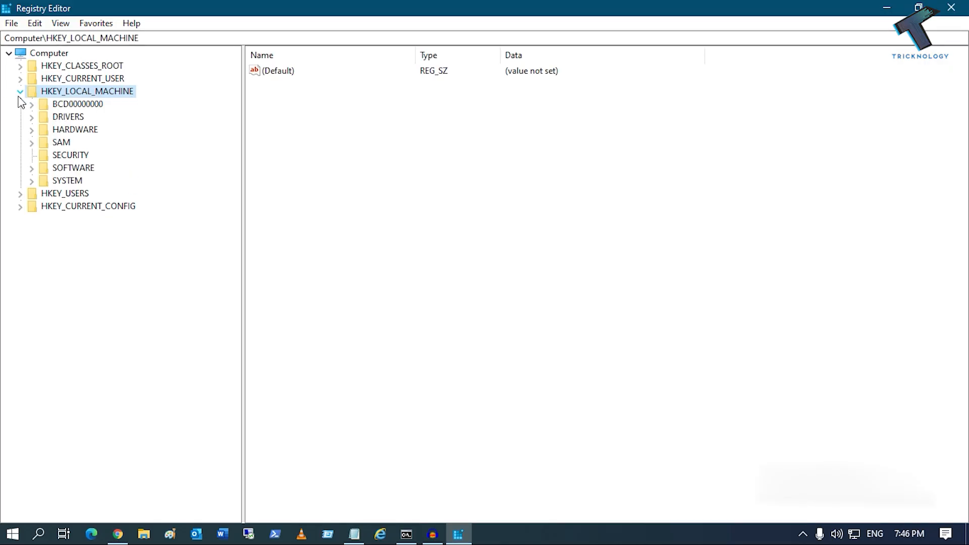
Browse to HKEY_CURRENT_USER\System\GameConfigStore and select GameDVR_Enabled, currently 1
left_click(21, 92)
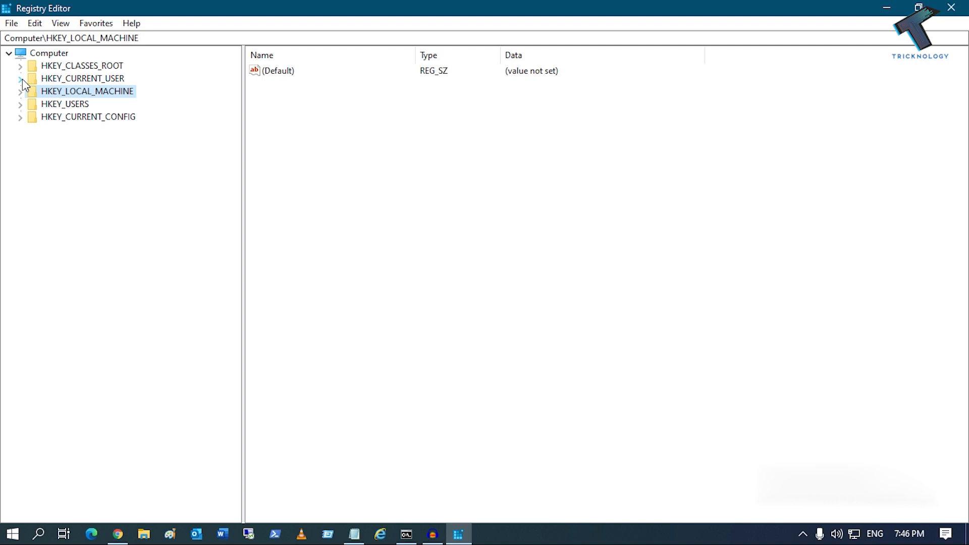
left_click(19, 79)
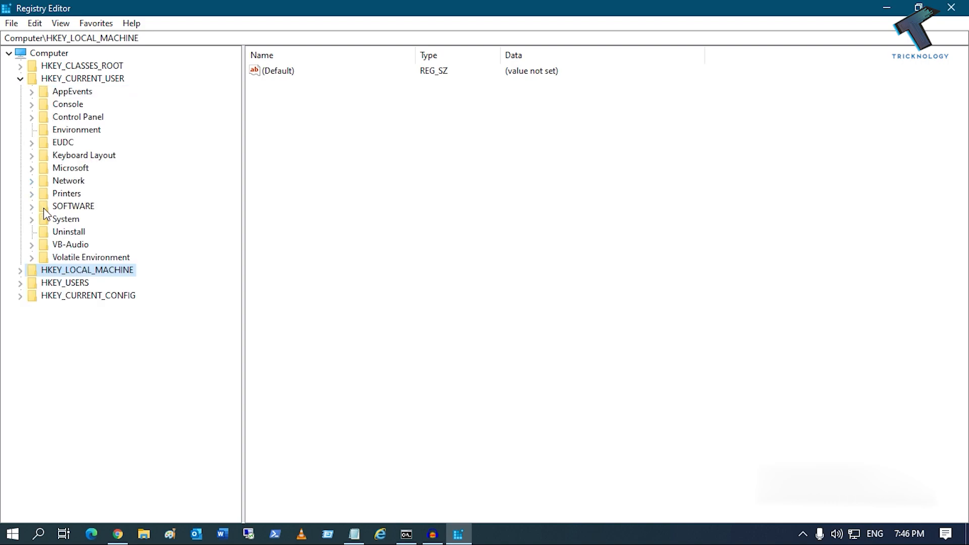
left_click(32, 219)
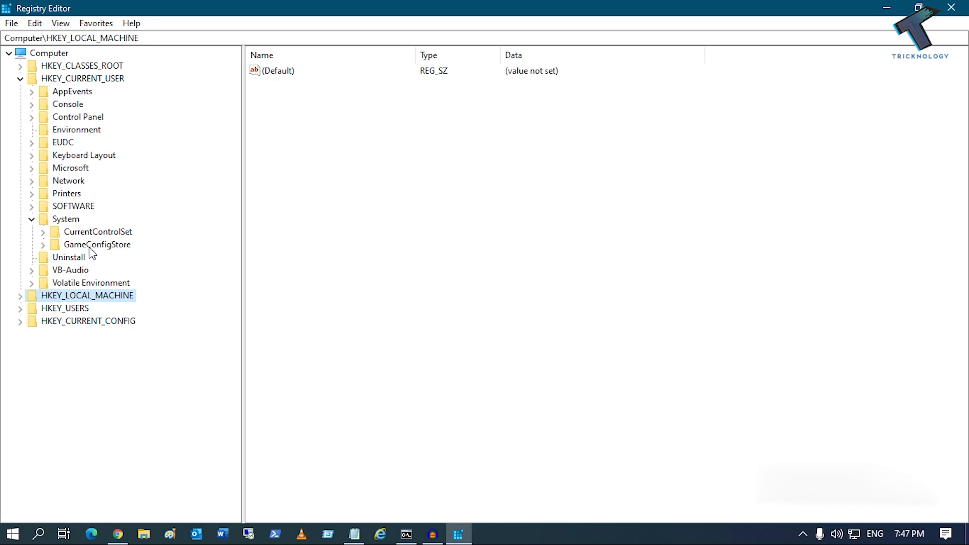
left_click(97, 244)
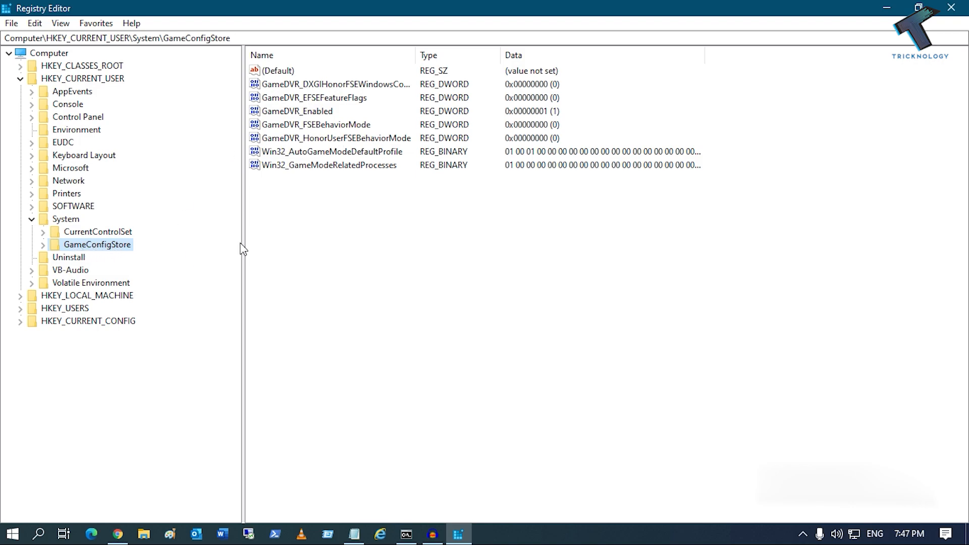
left_click(299, 111)
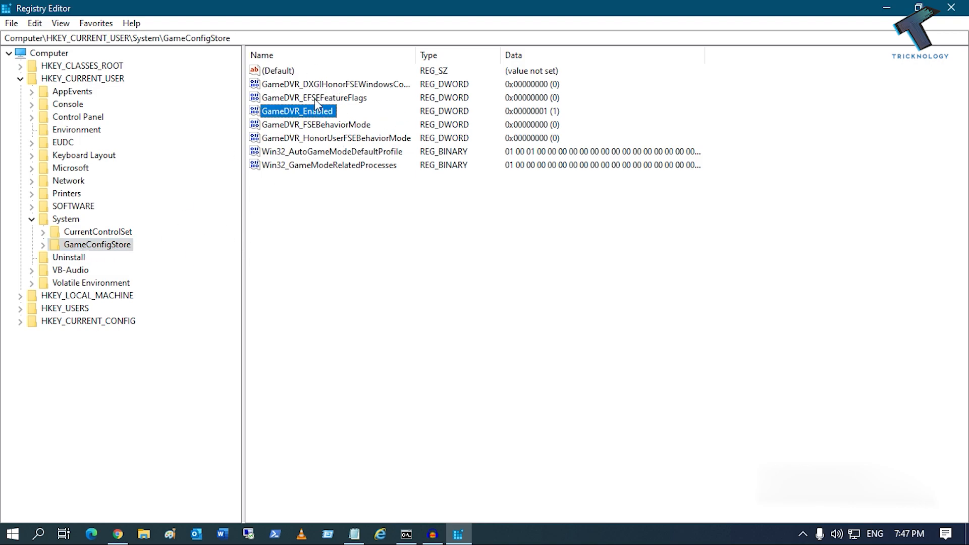
Change GameDVR_Enabled in GameConfigStore from 1 to 0
left_click(315, 125)
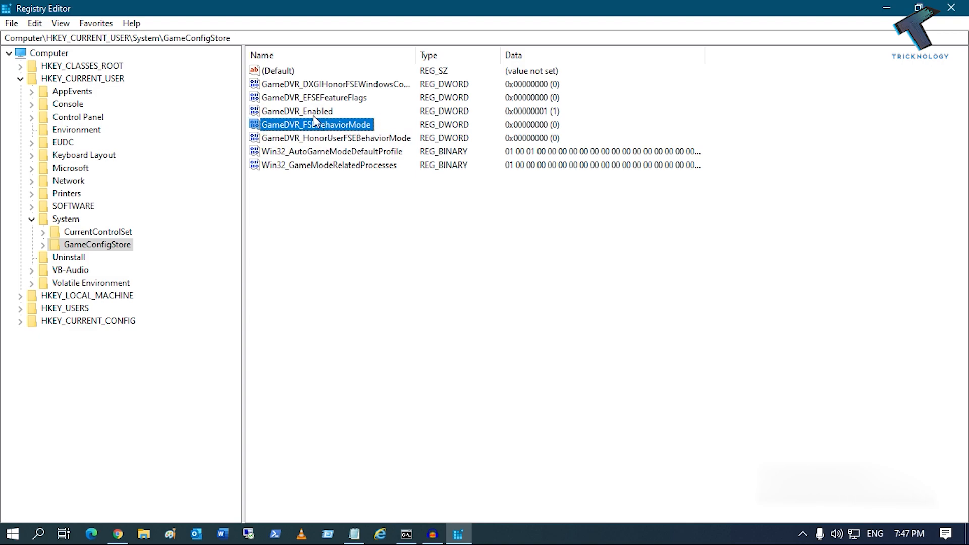
left_click(299, 111)
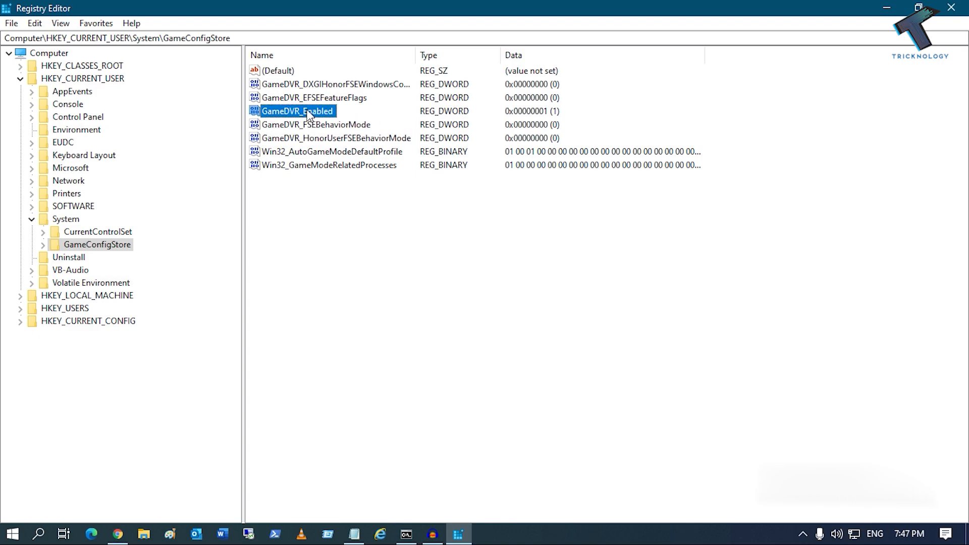
double_click(299, 110)
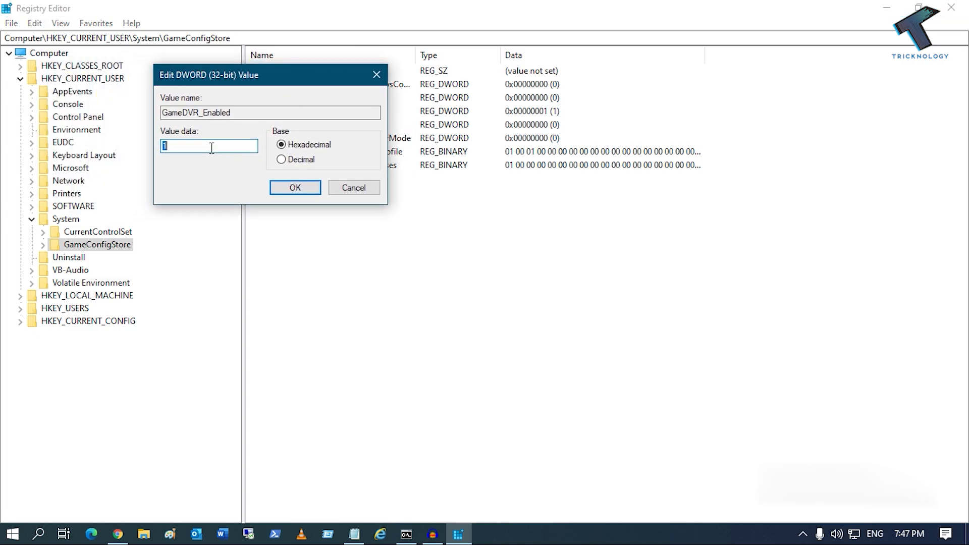
type("0")
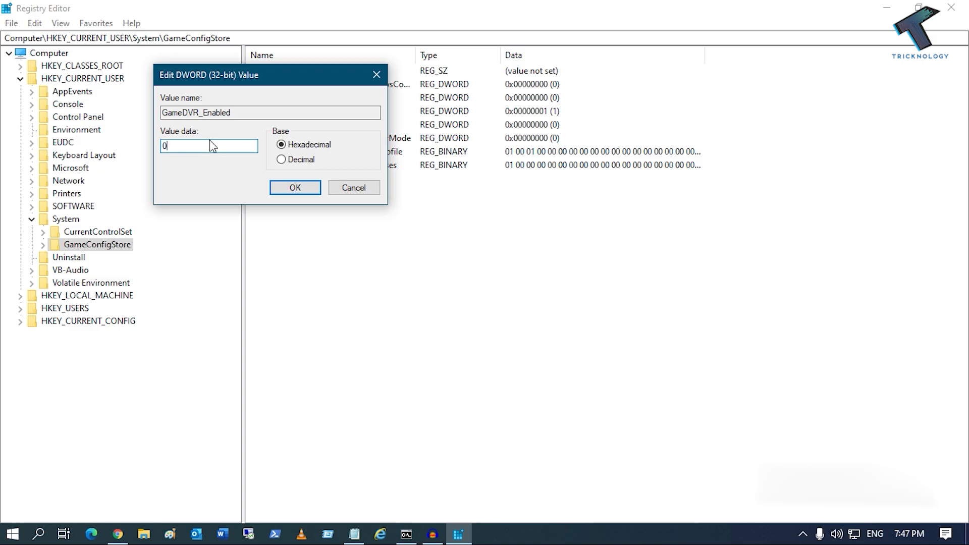
left_click(295, 188)
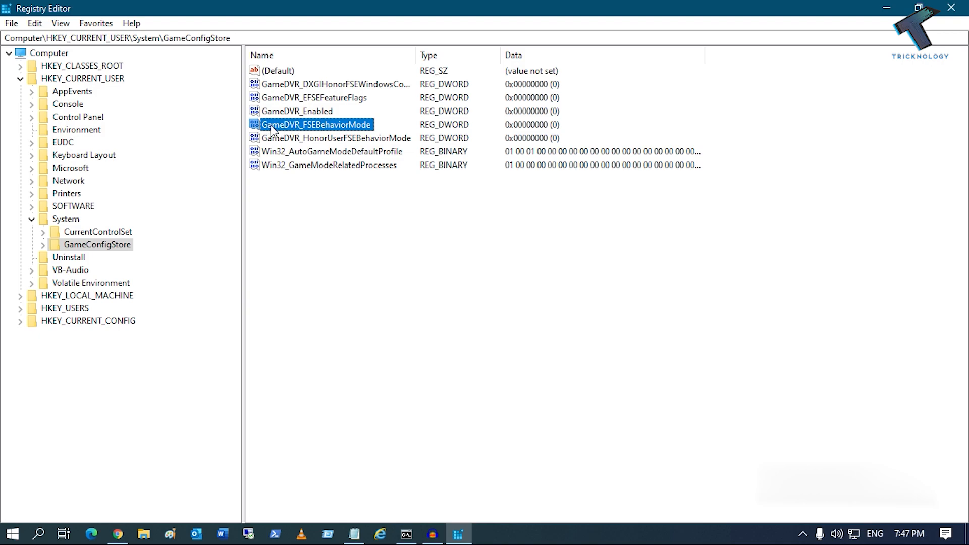
mouse_move(331, 134)
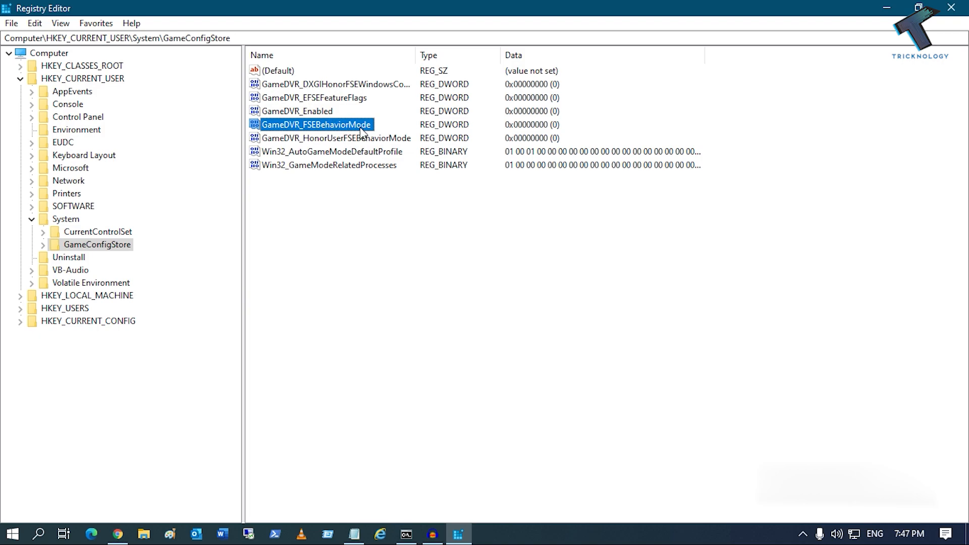
Set GameDVR_FSEBehaviorMode to 2 and collapse the HKEY_CURRENT_USER tree
double_click(310, 124)
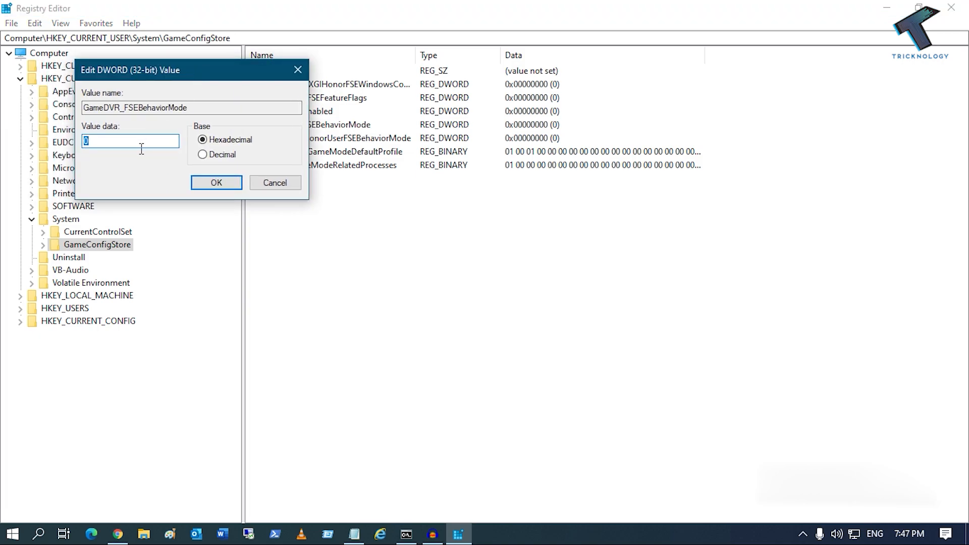
type("2")
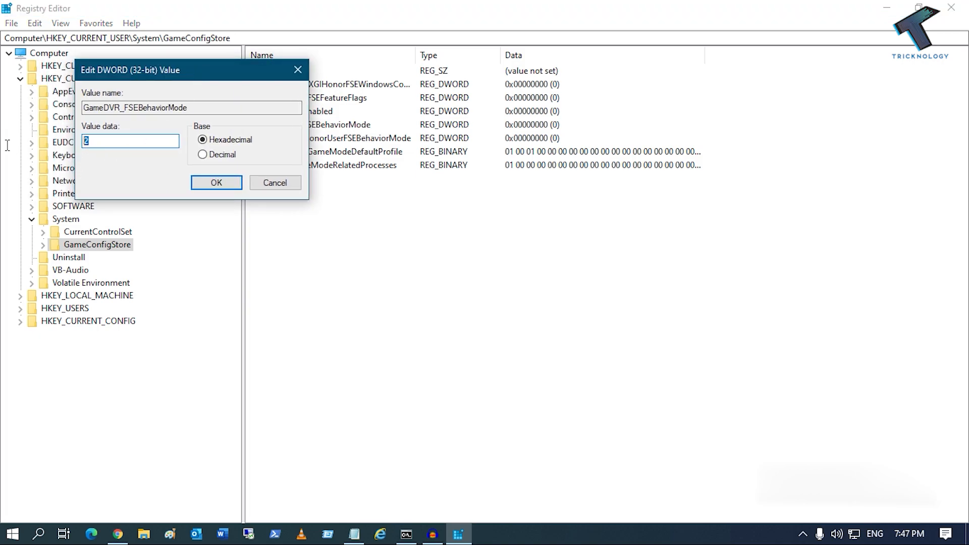
left_click(216, 183)
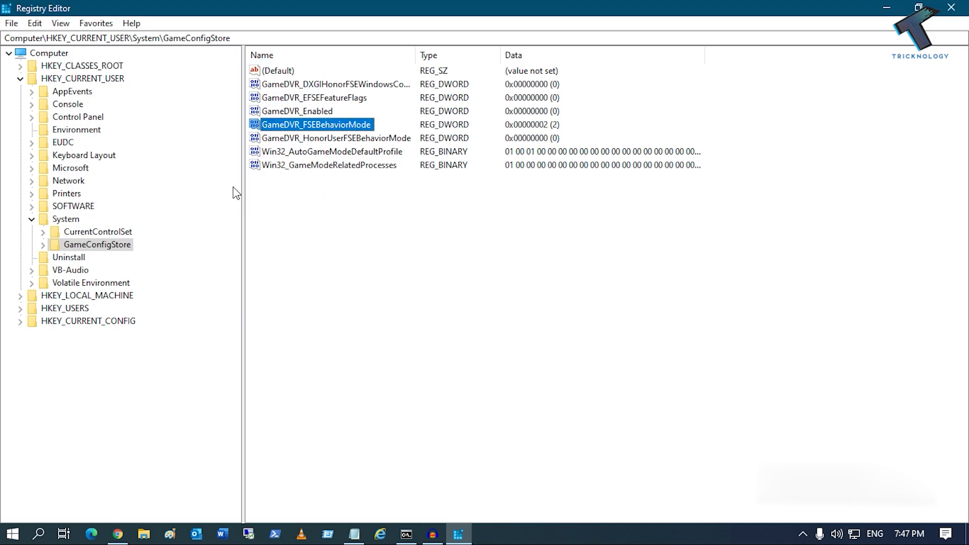
left_click(61, 219)
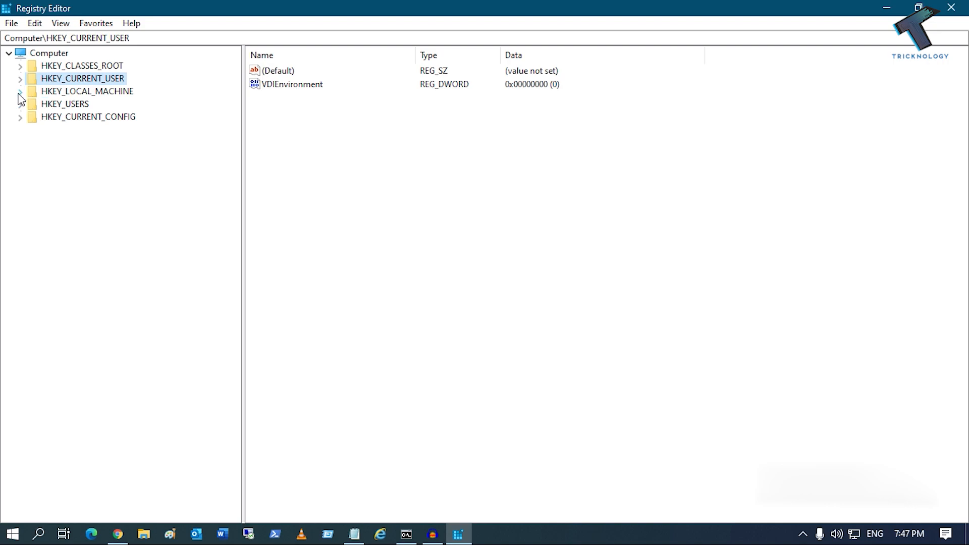
Expand HKEY_LOCAL_MACHINE\SOFTWARE\Microsoft\PolicyManager down to its default subkey
left_click(19, 91)
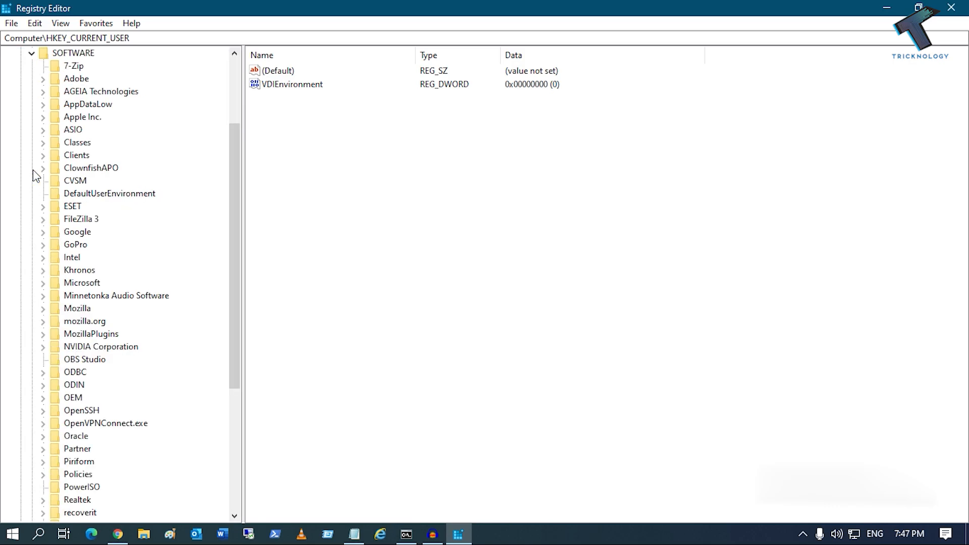
scroll("down", 3)
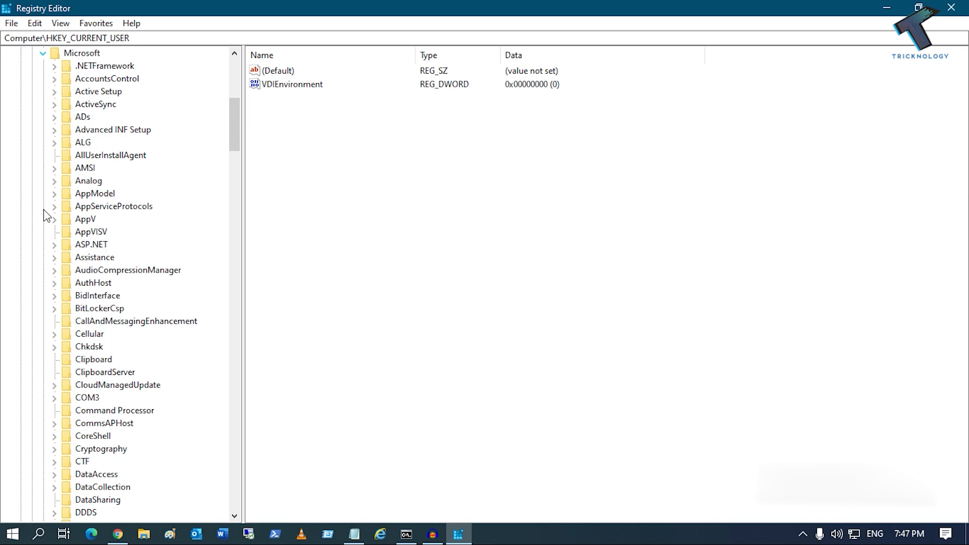
mouse_move(105, 169)
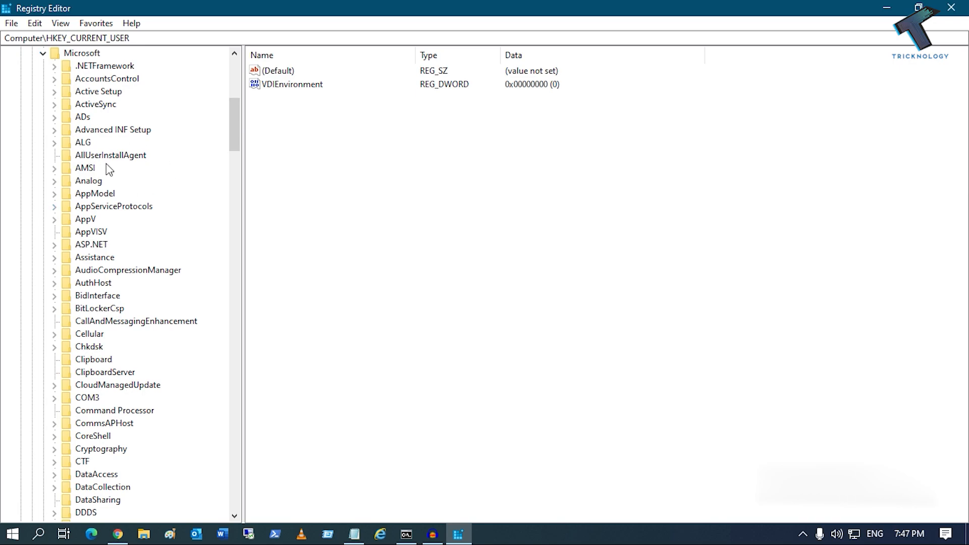
scroll("down", 3)
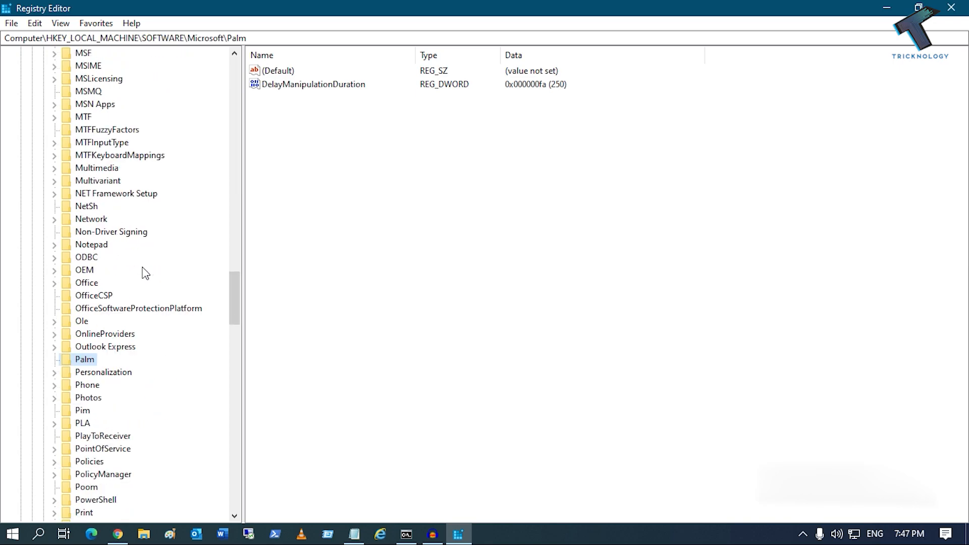
scroll("down", 3)
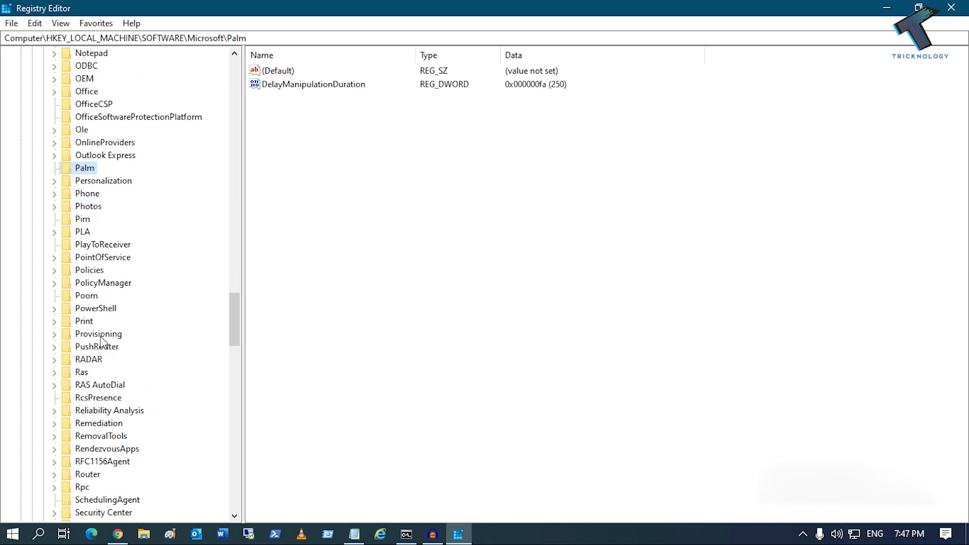
scroll("down", 3)
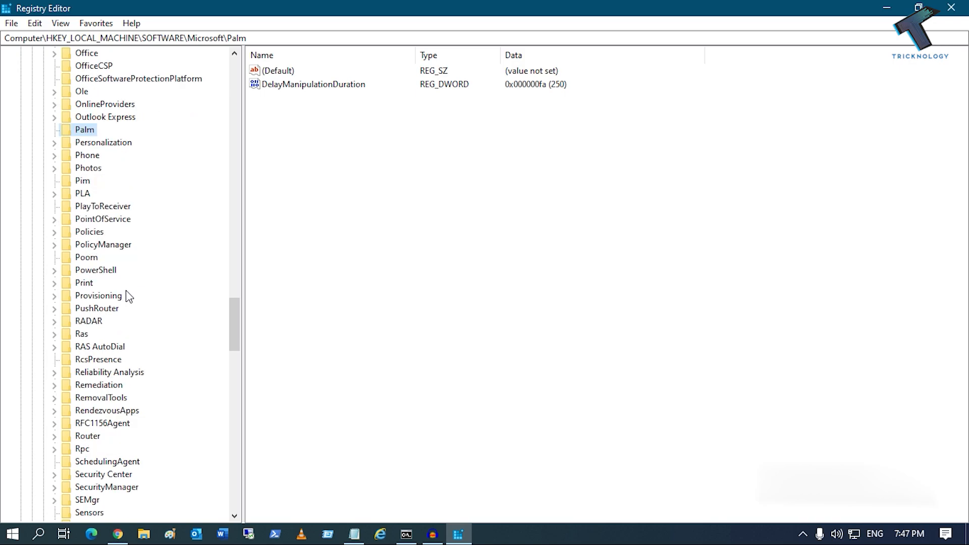
left_click(103, 244)
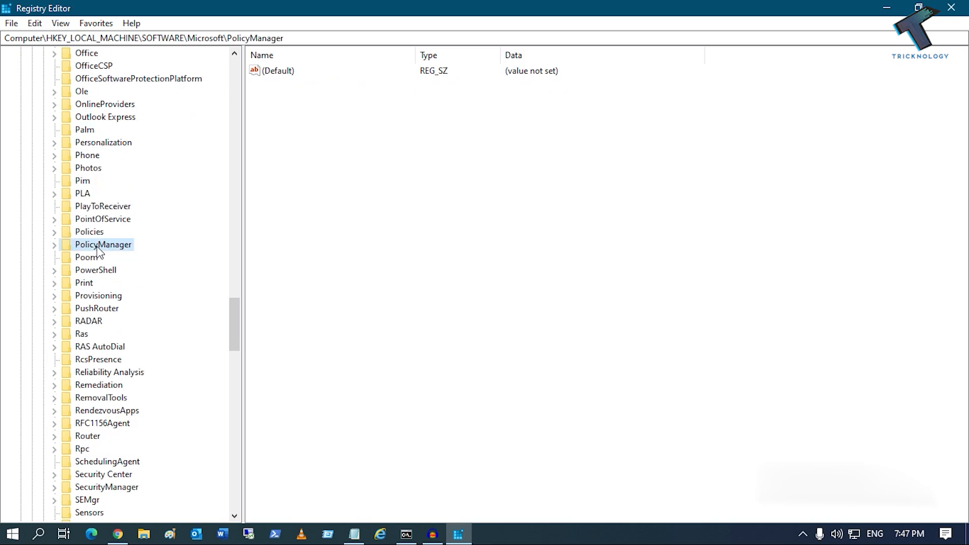
left_click(54, 245)
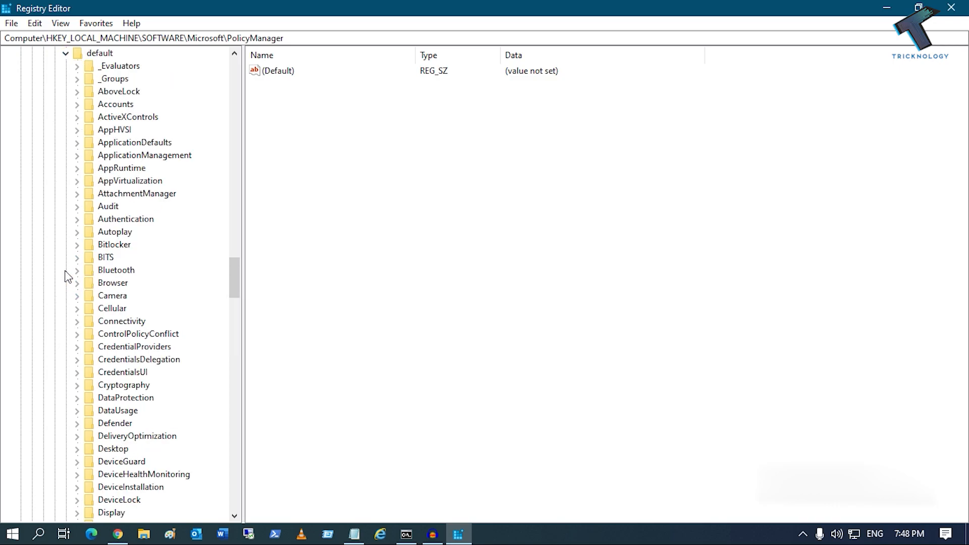
mouse_move(161, 163)
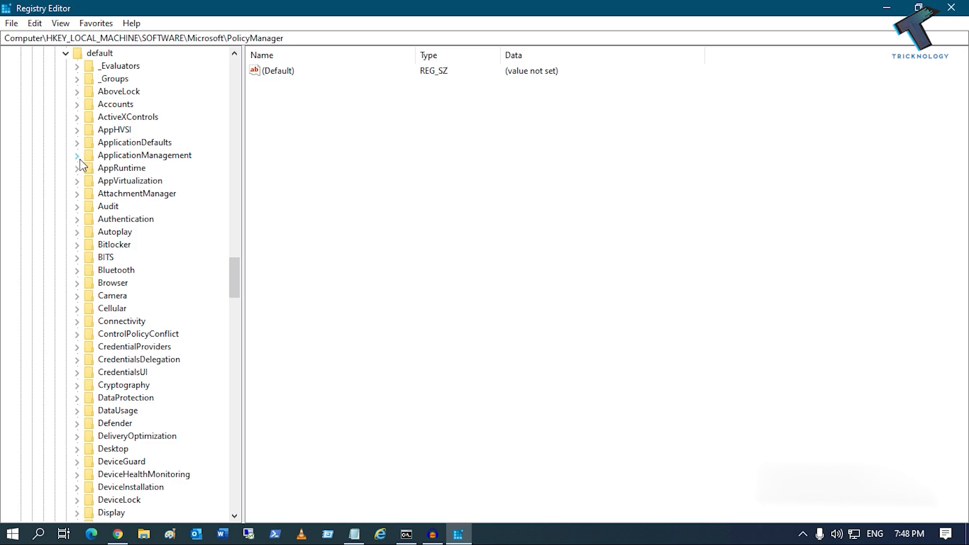
Set the 'value' entry of ApplicationManagement\AllowGameDVR to 0
left_click(78, 155)
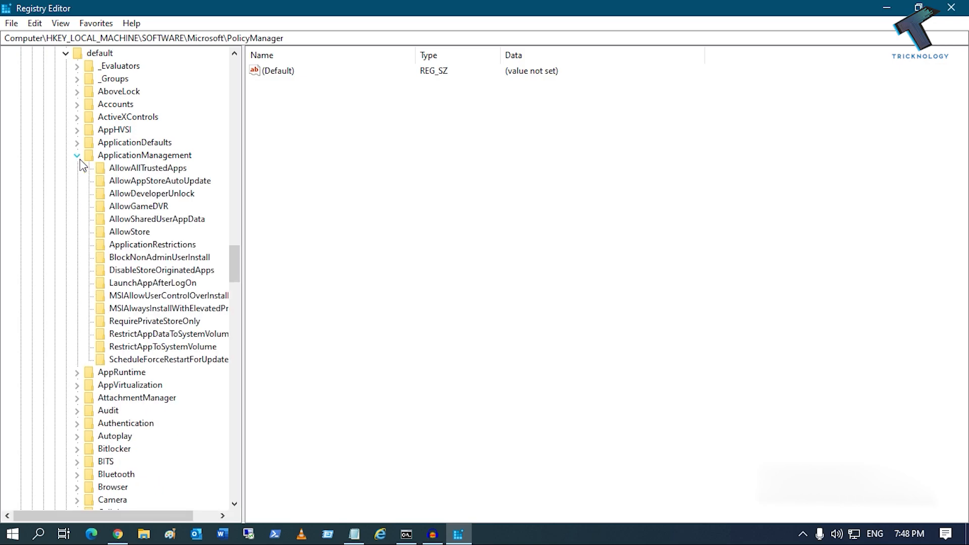
left_click(143, 206)
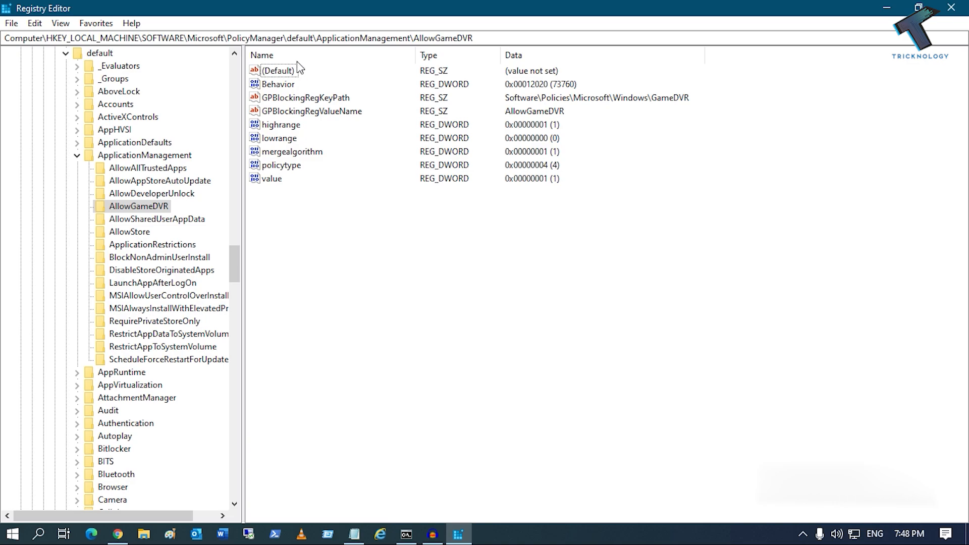
left_click(272, 179)
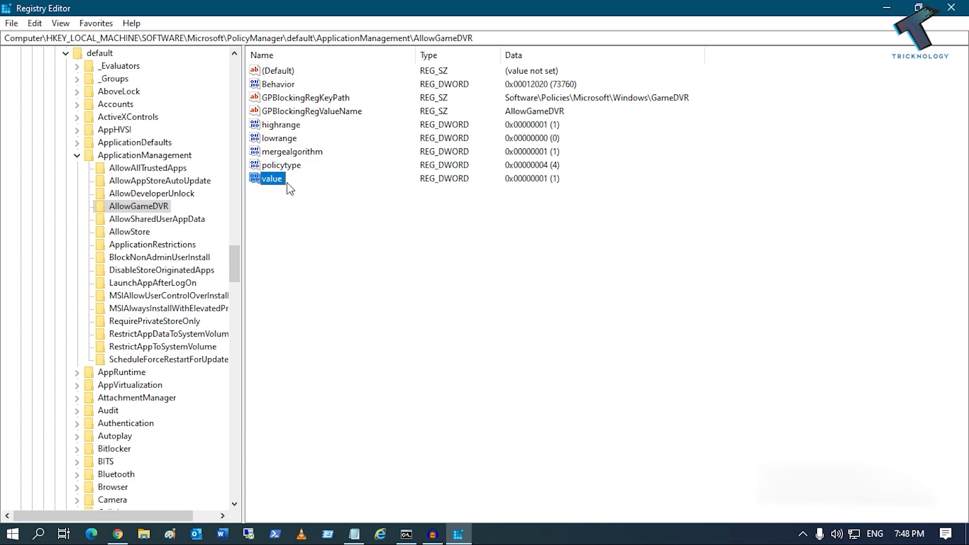
double_click(271, 178)
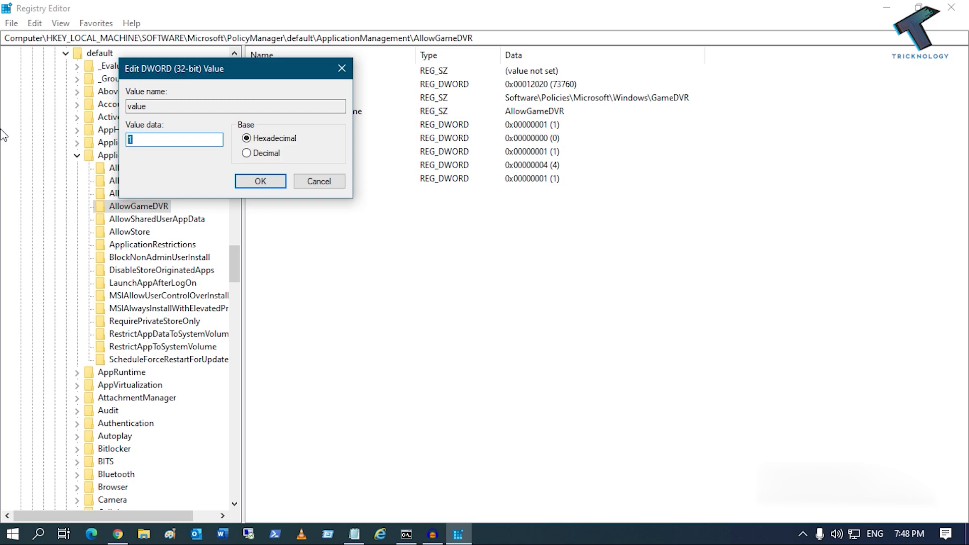
type("0")
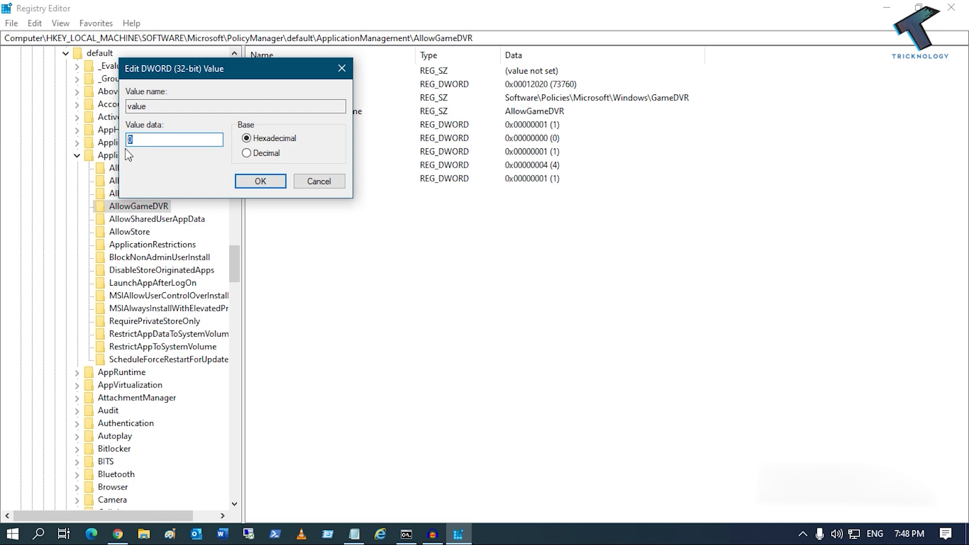
left_click(261, 181)
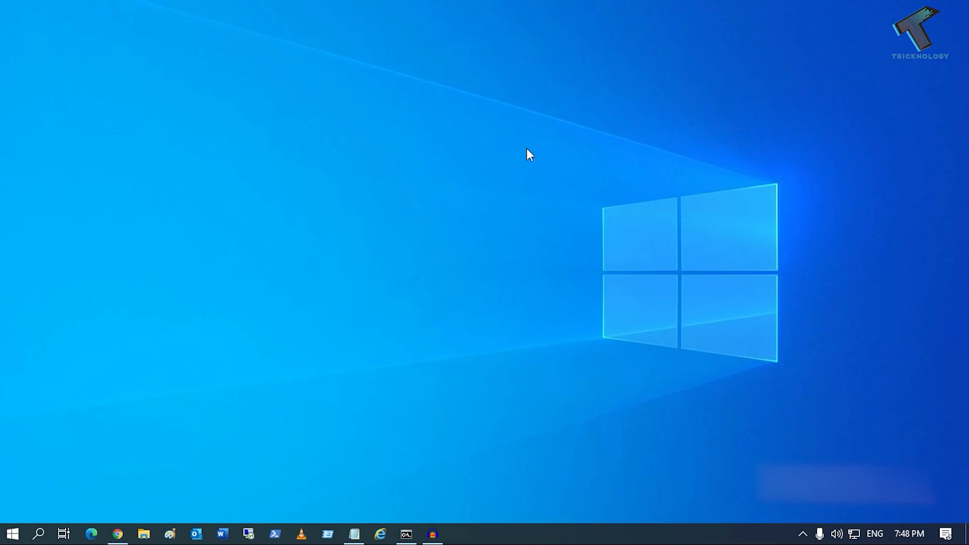
mouse_move(573, 194)
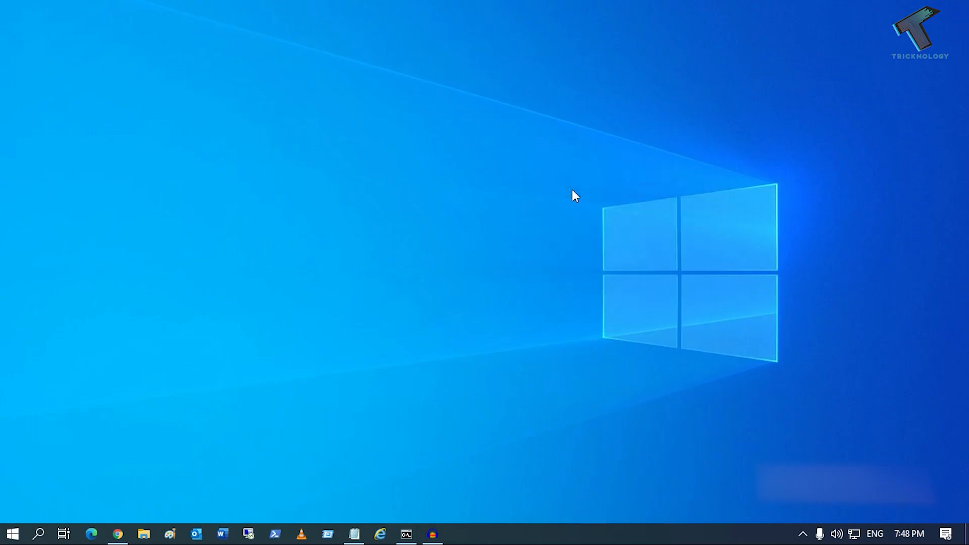